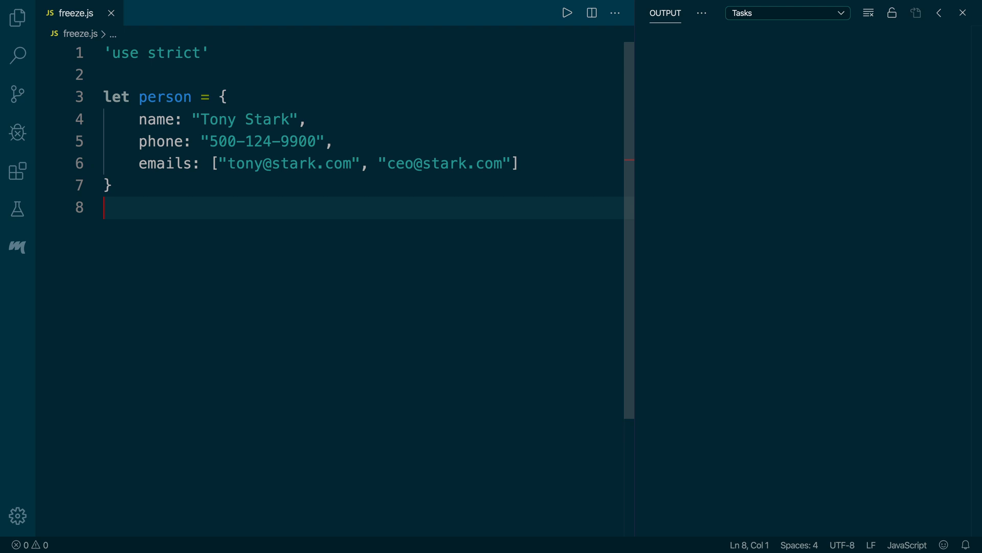
Assign person["location"] = "California", add console.log(person), and run the script to see the logged object
type("person[]")
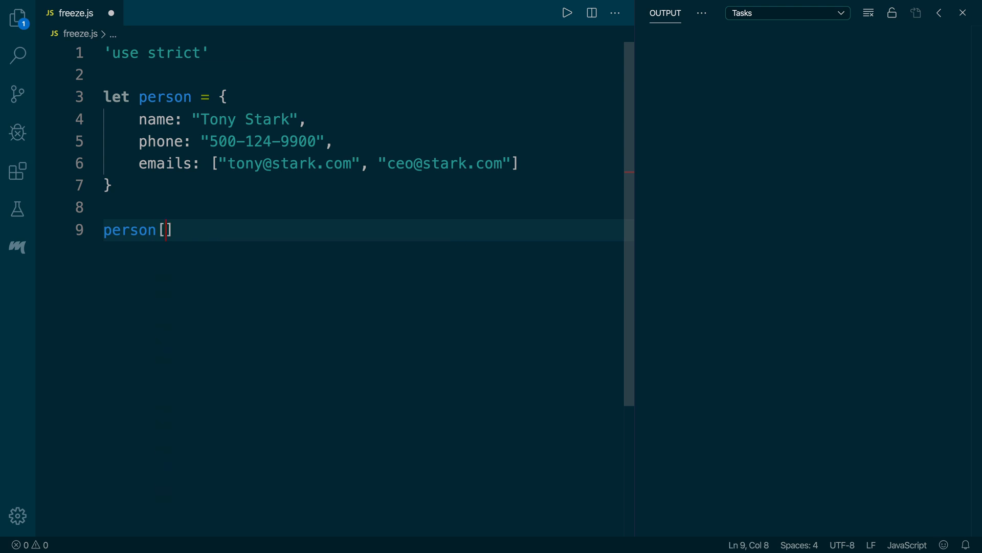
type("\"location\"] = \"")
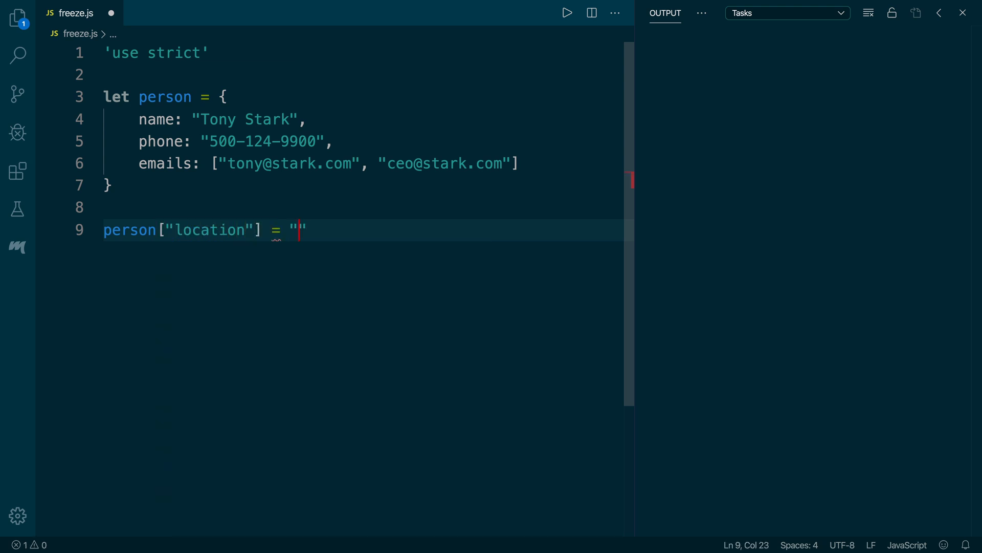
type("California\"")
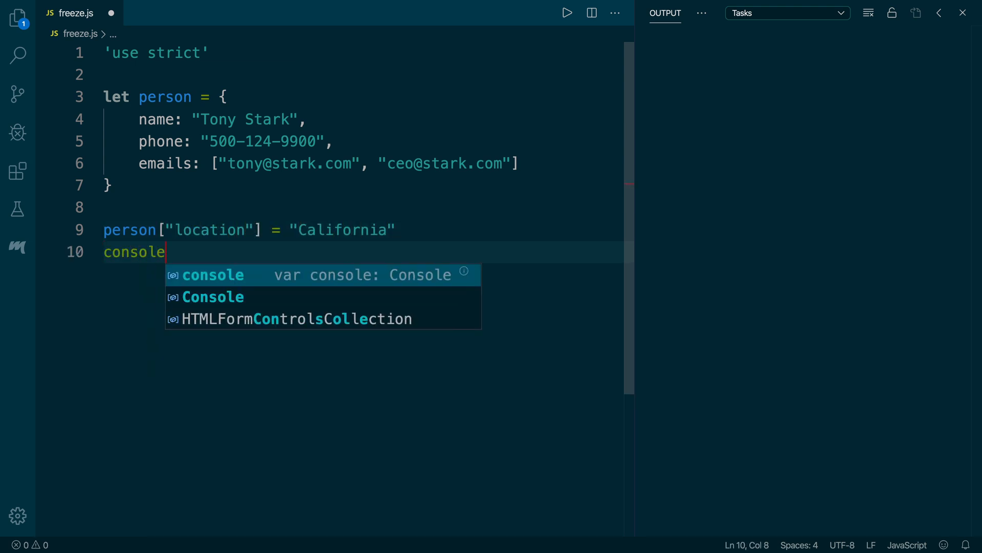
type(".log(person")
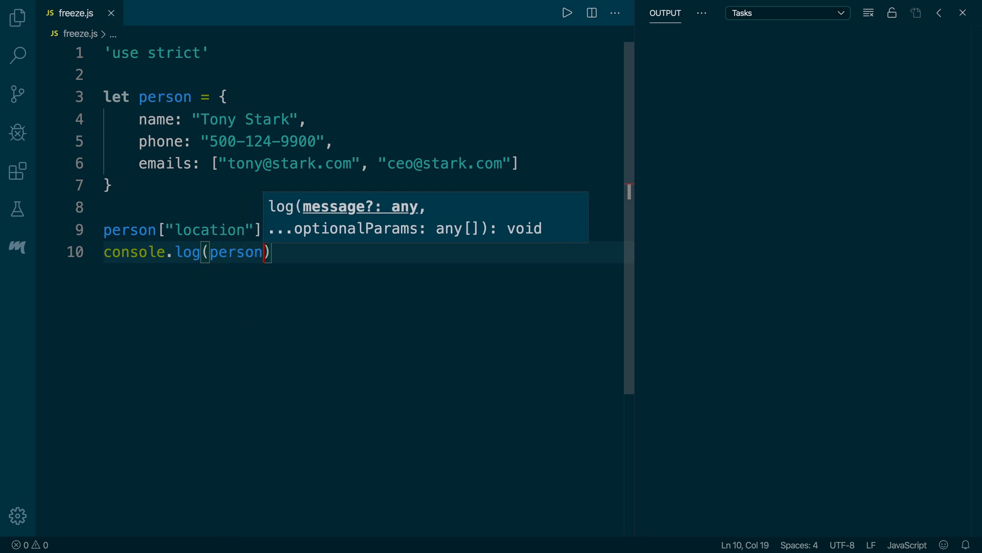
type("= \"California\"")
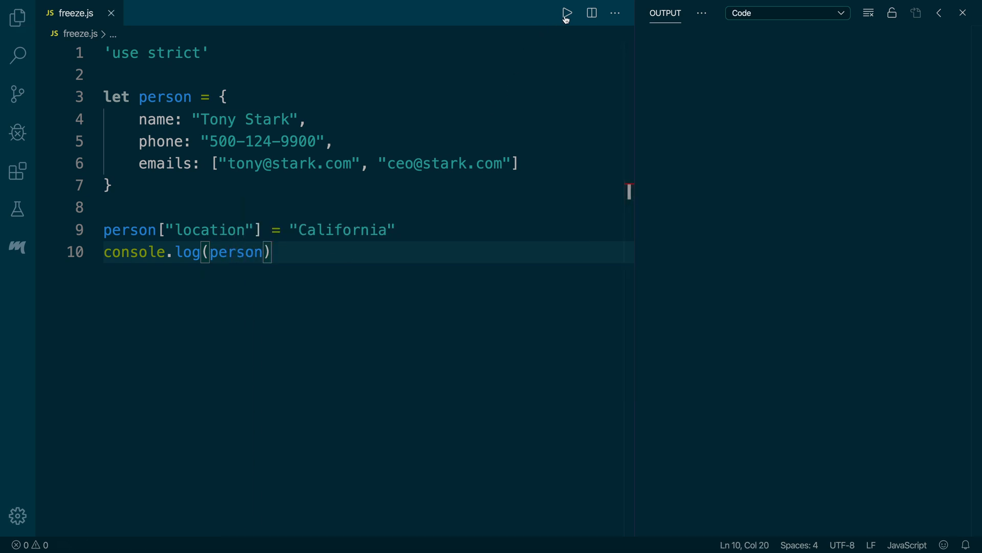
left_click(566, 12)
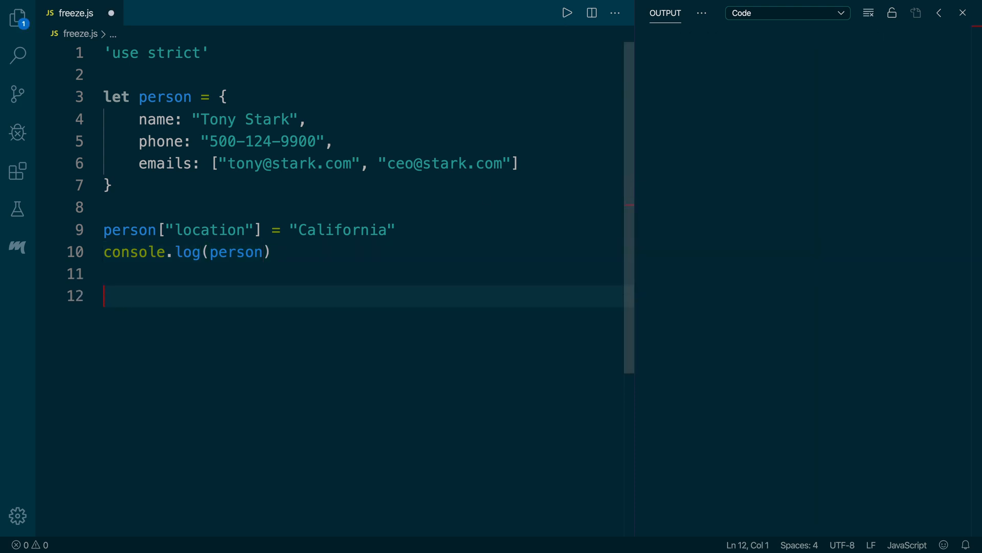
Create let freezedPerson = Object.freeze(person), assign freezedPerson["name"] = "Iron Man", and run it
type("let freezedPerson =")
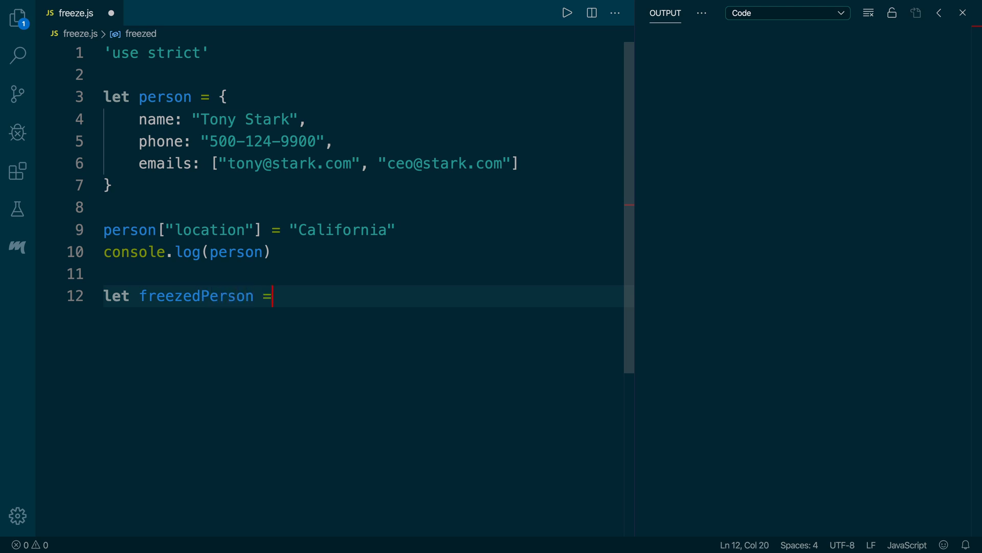
type("Object.freeze(person")
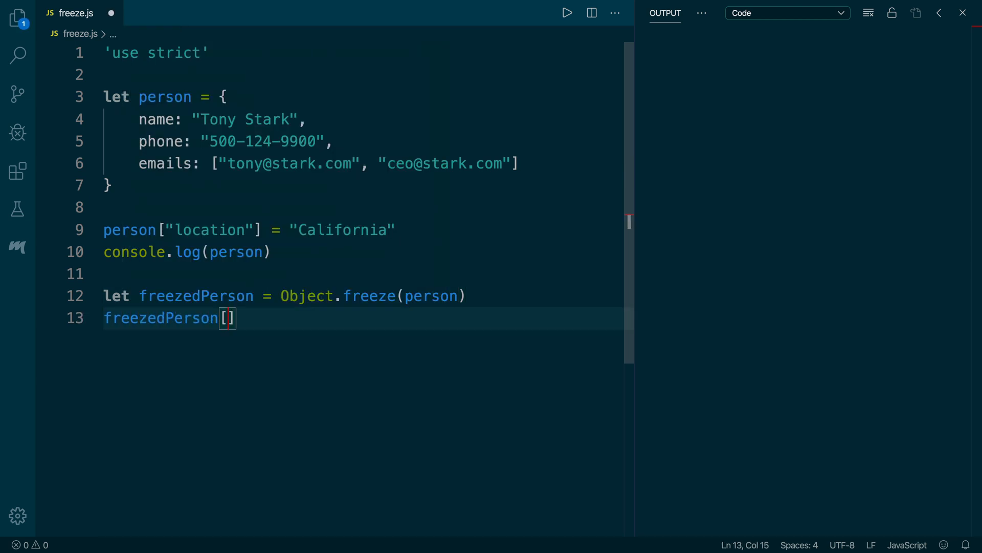
type("\"name\"] = \"I")
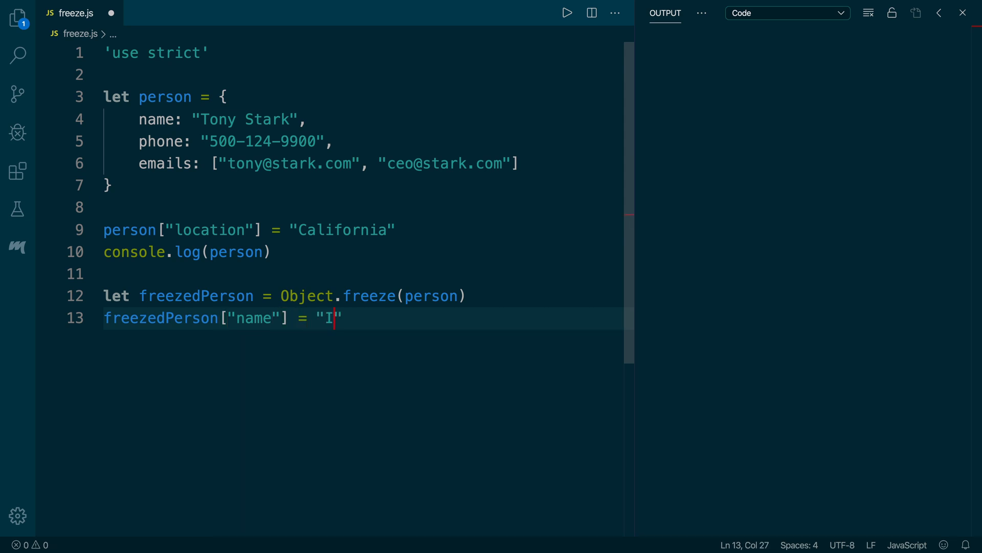
type("ron Man")
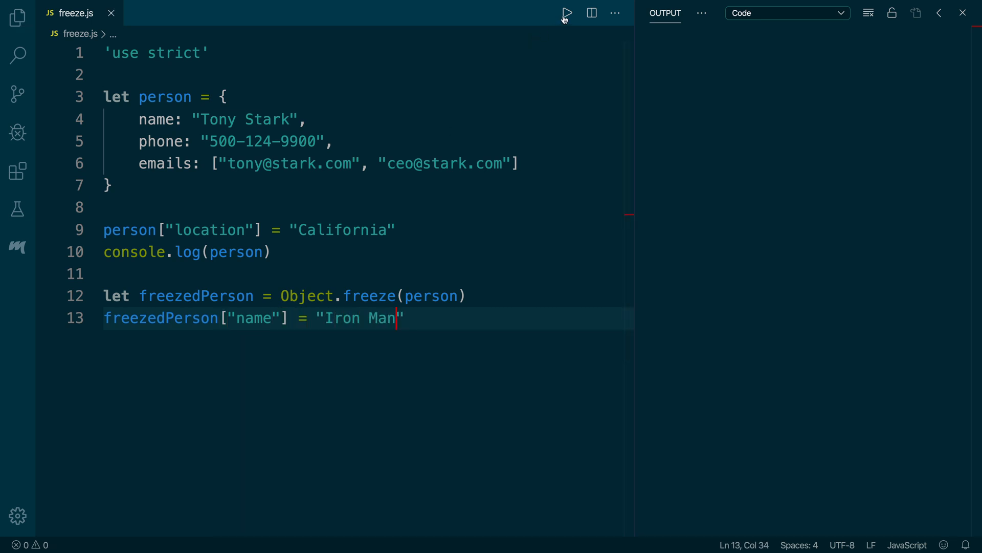
left_click(566, 12)
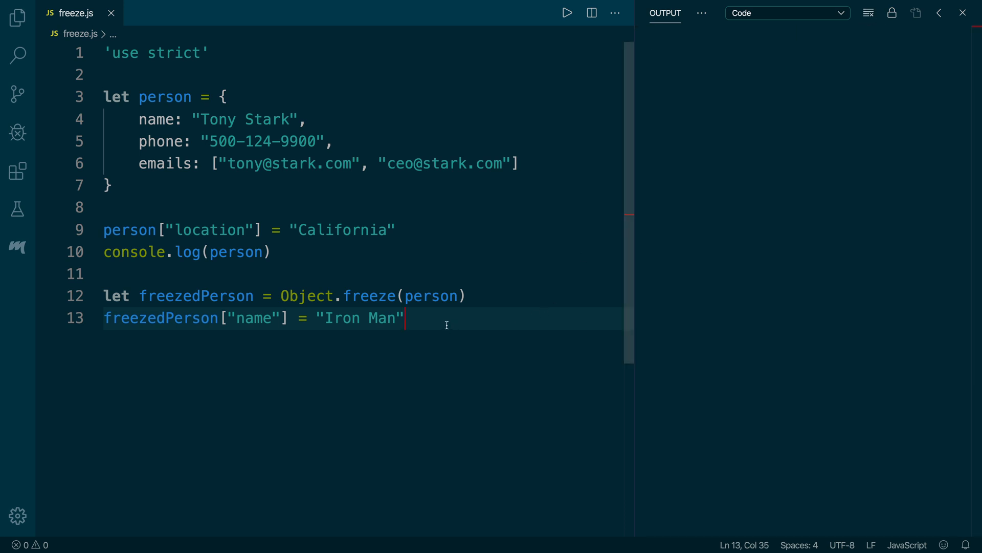
Change line 13 to freezedPerson["birthYear"] = 1972 and run it, producing the 'object is not extensible' TypeError
left_click(272, 317)
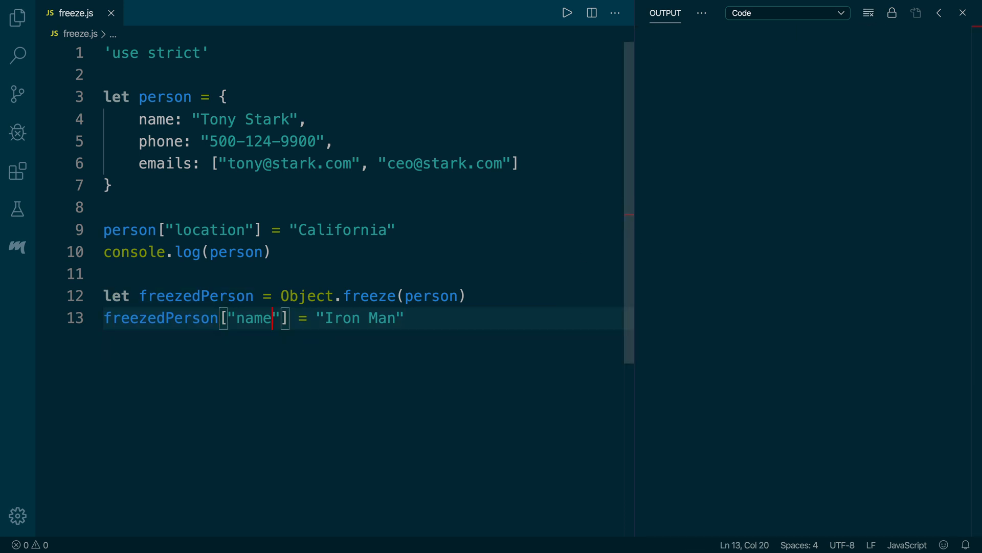
type("birthYe")
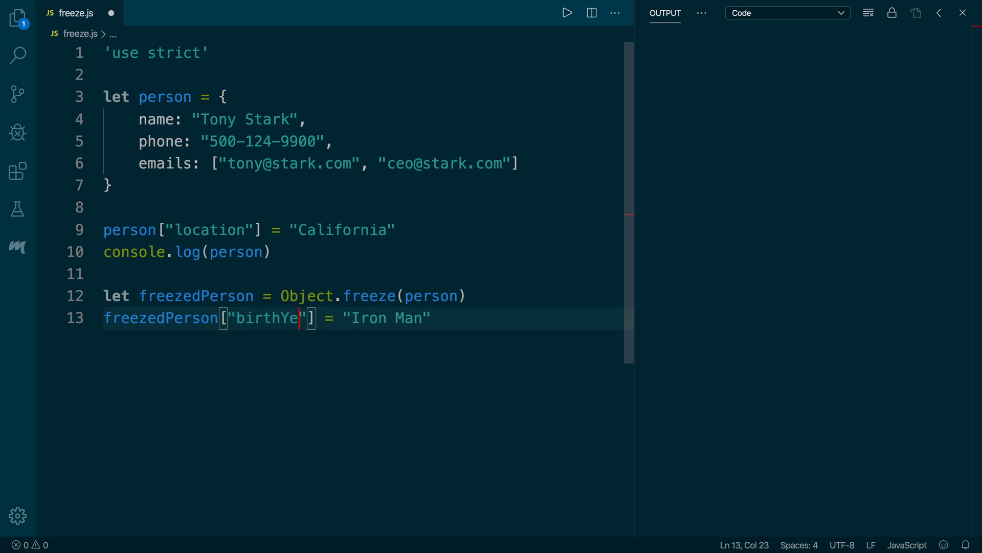
type("ar\"] = 19")
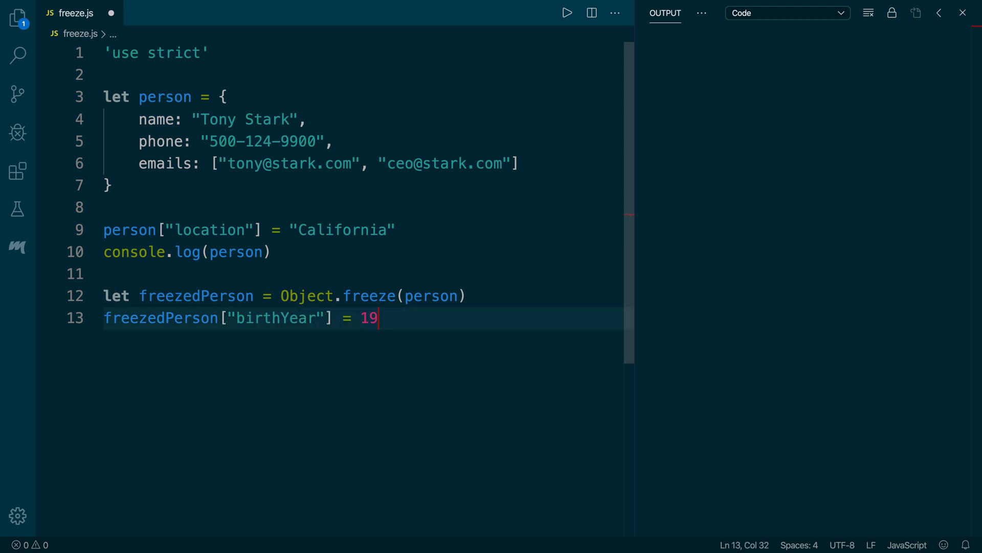
type("72")
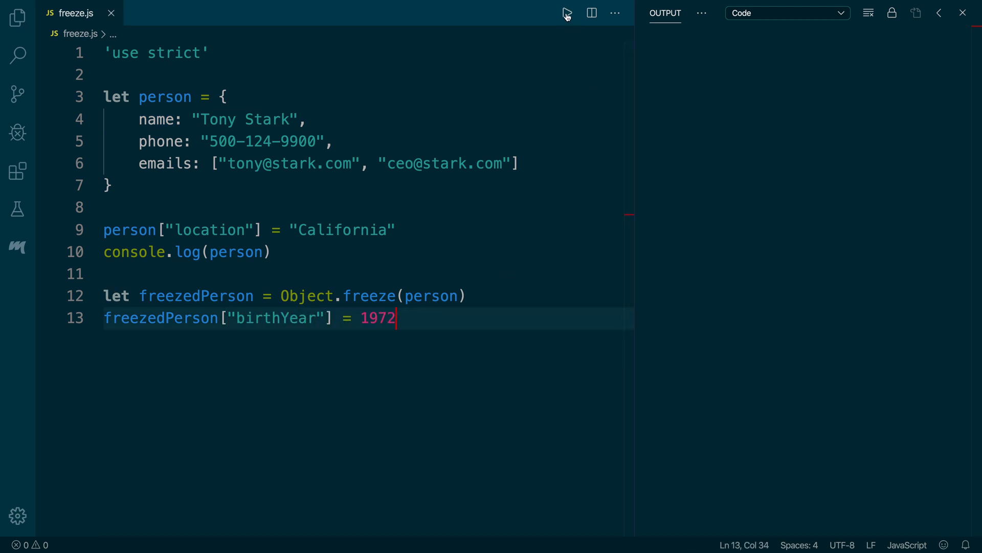
left_click(566, 13)
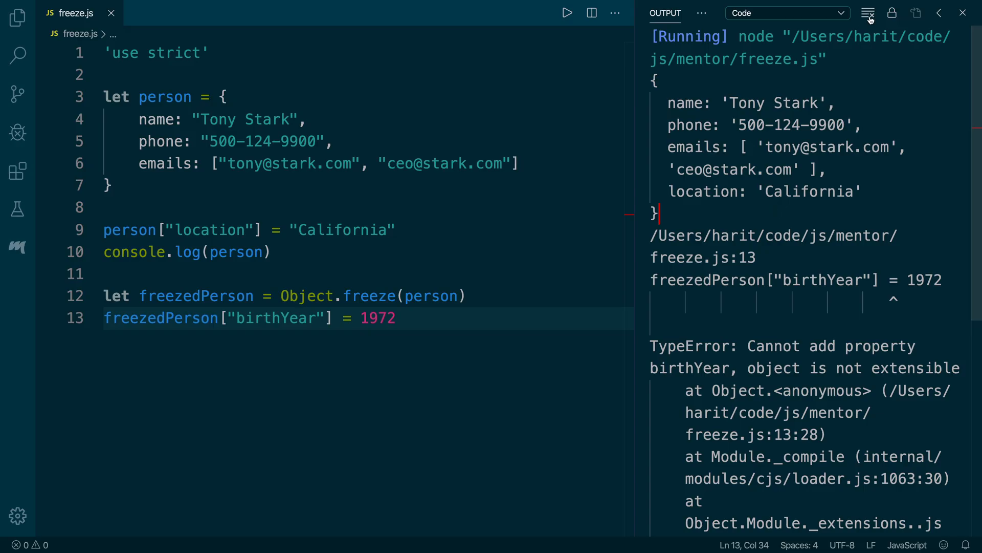
Clear the Output panel and begin rewriting line 13 as freezedPerson.emails
left_click(868, 13)
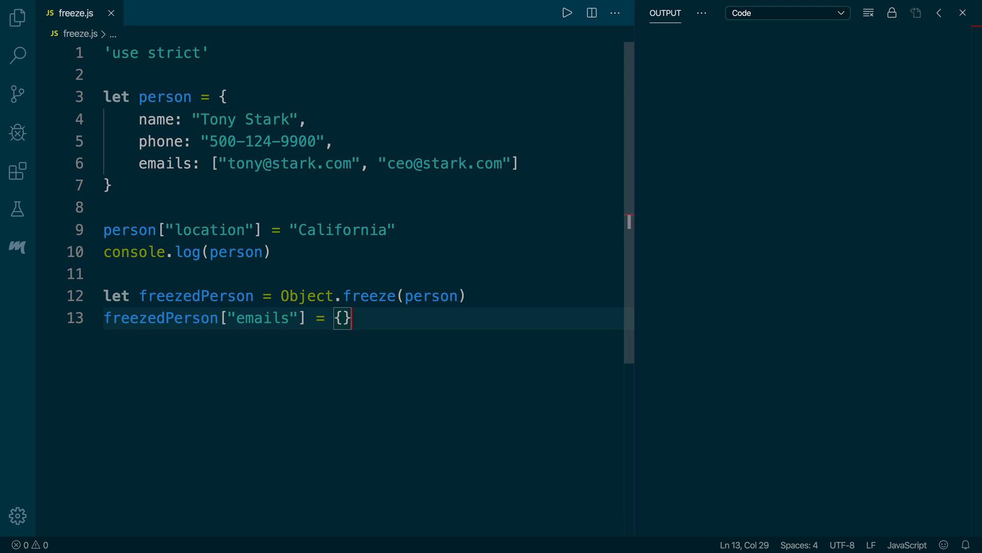
left_click(566, 12)
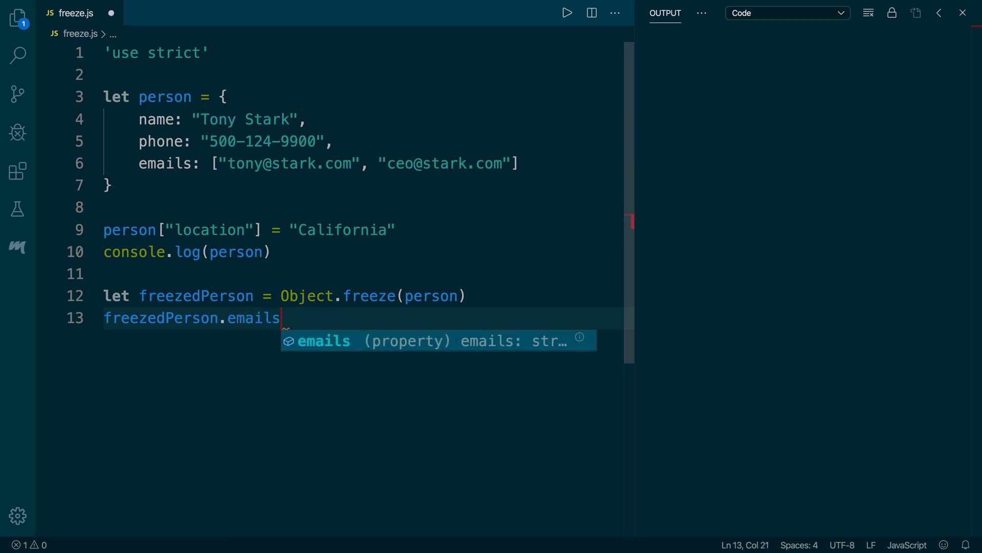
type(".push()")
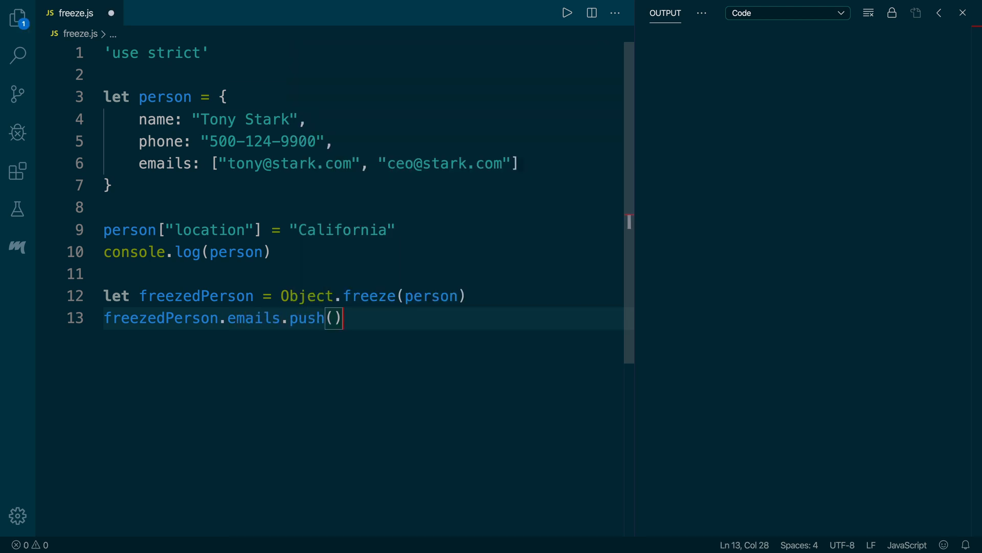
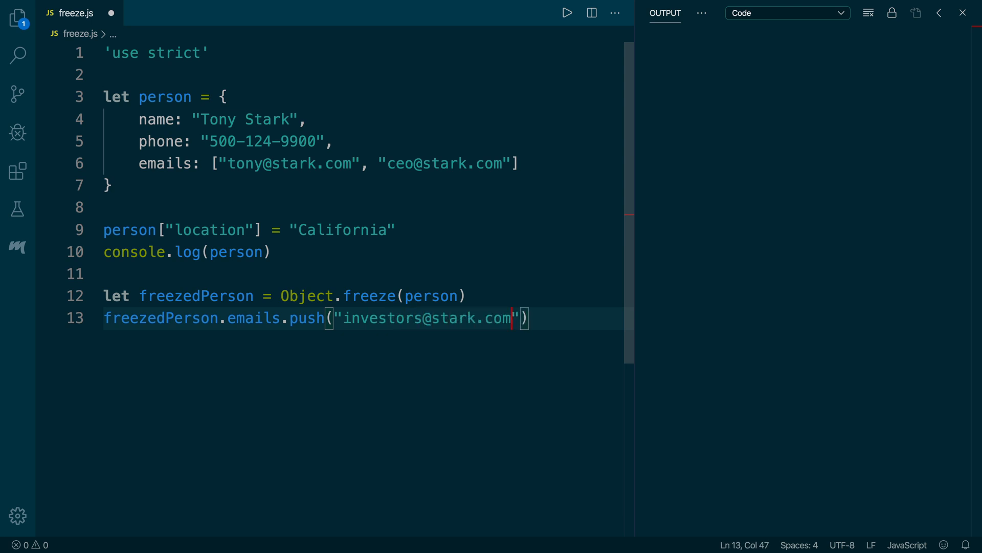
type("console.log(freezedPerson")
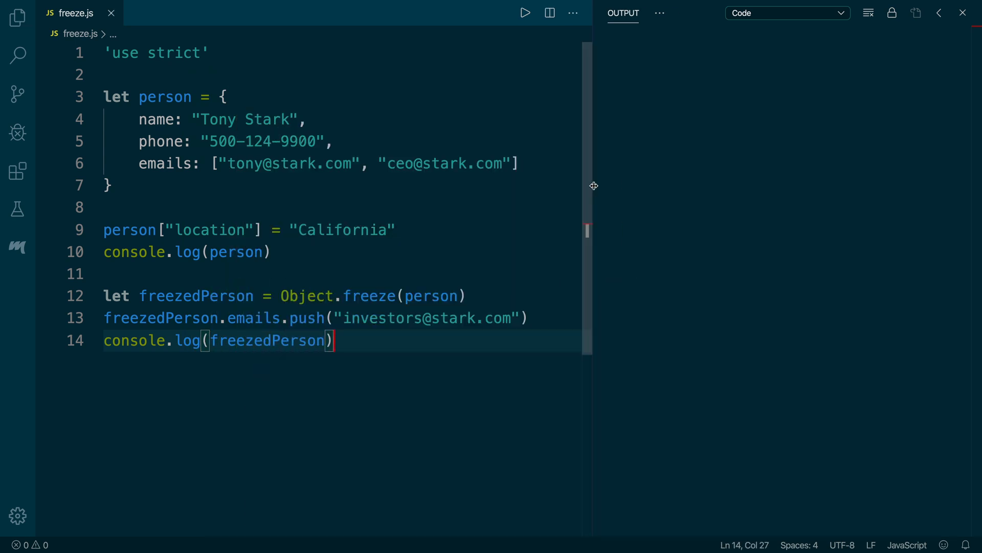
left_click(524, 12)
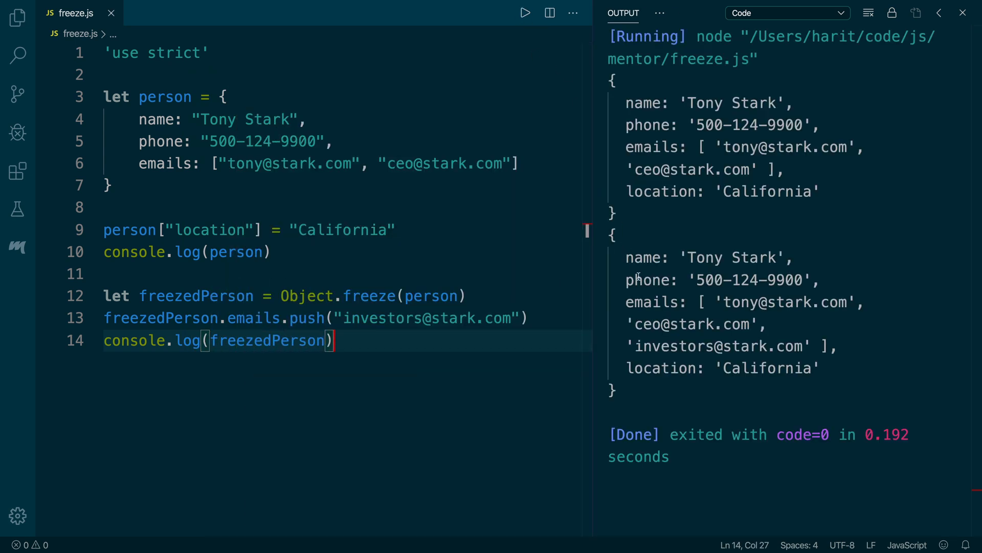